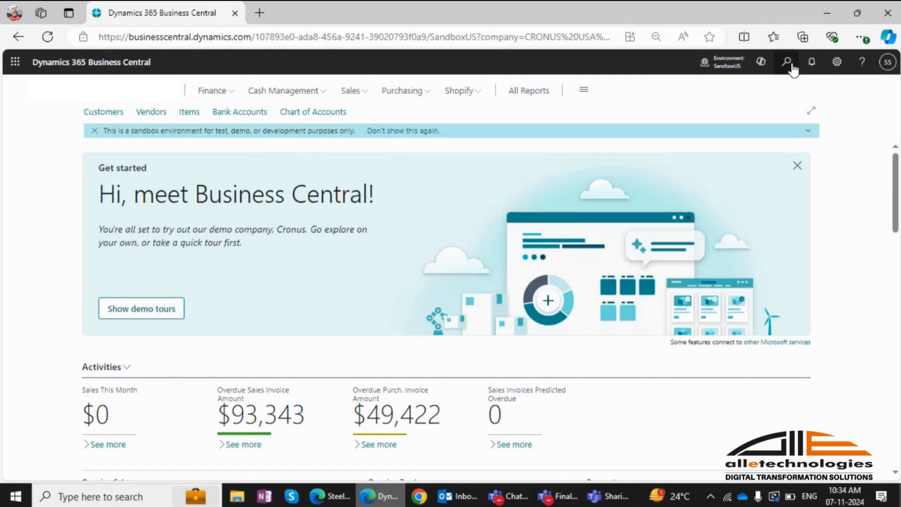
Step: Search for 'report layout' and go to the Report Layouts page
click(786, 62)
text(report layout)
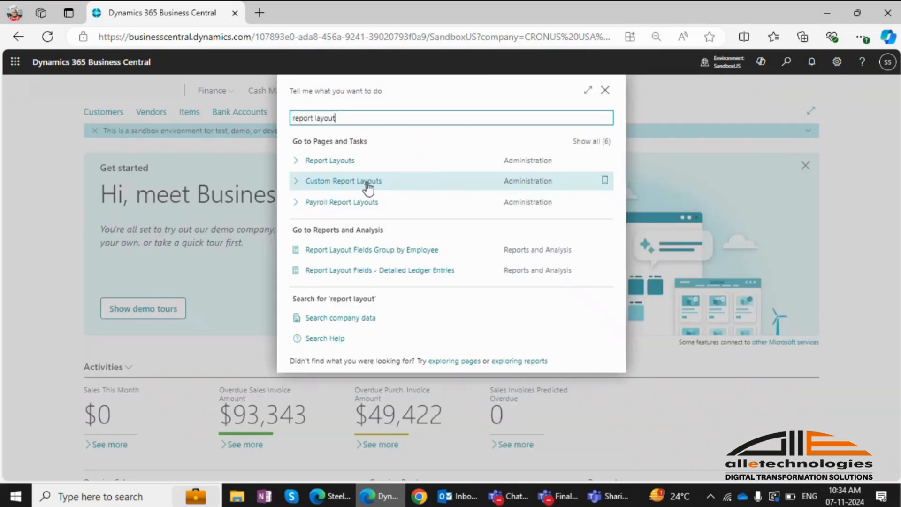
mouse_move(329, 161)
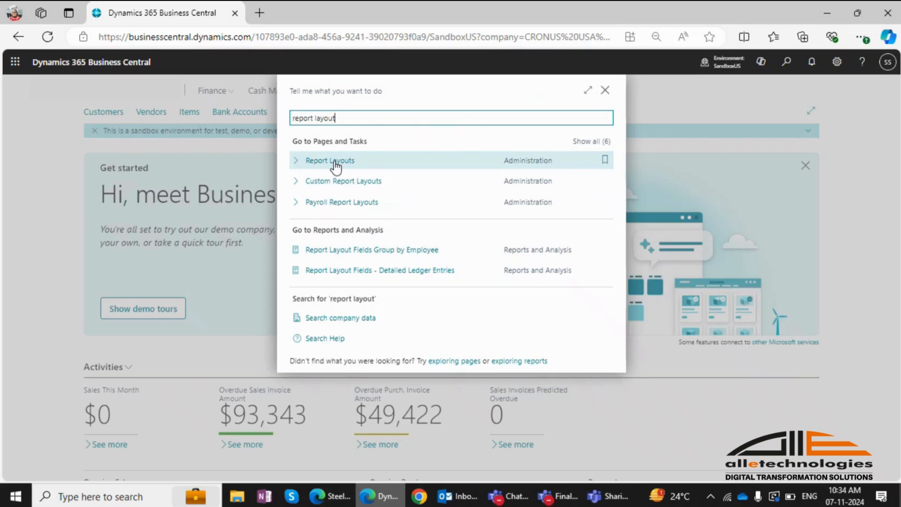
click(329, 161)
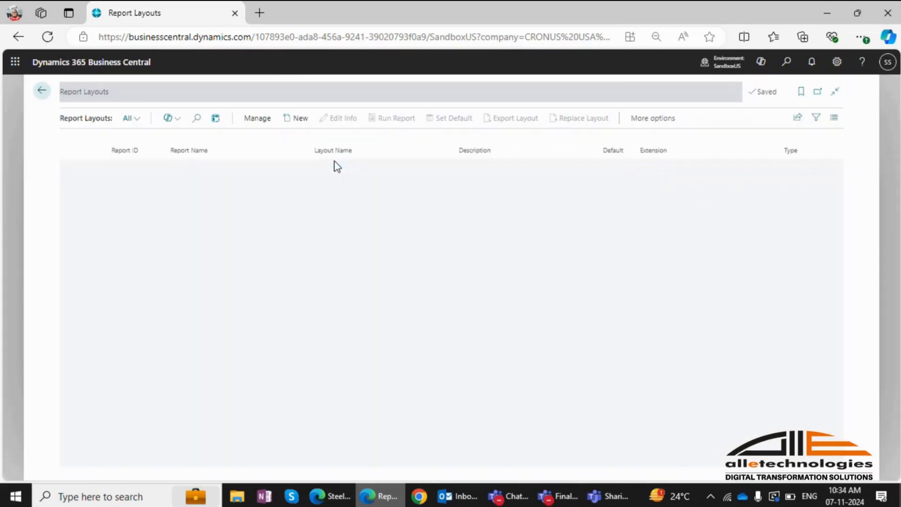
Step: Select the StandardSalesInvoiceBlueSimple layout for export to Word
click(197, 119)
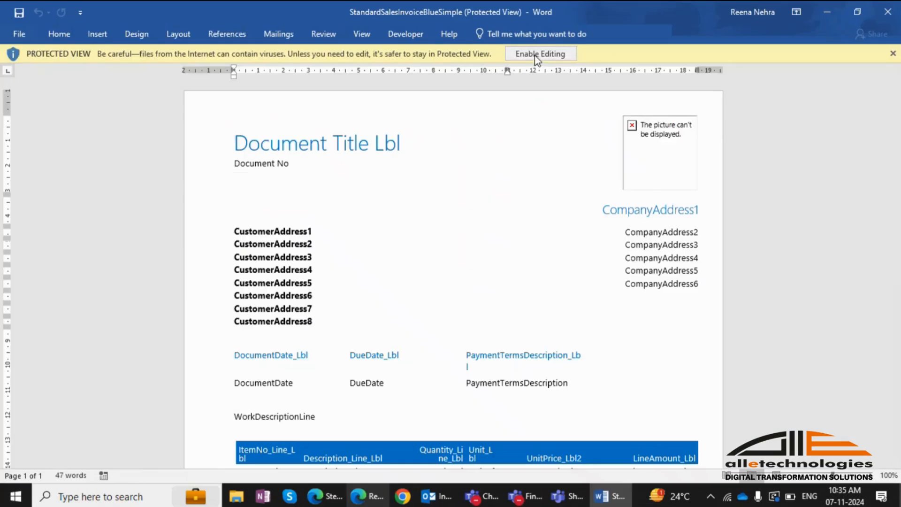
Step: Enable editing and show the Standard_Sales_Invoice custom XML part in the XML Mapping pane
click(539, 54)
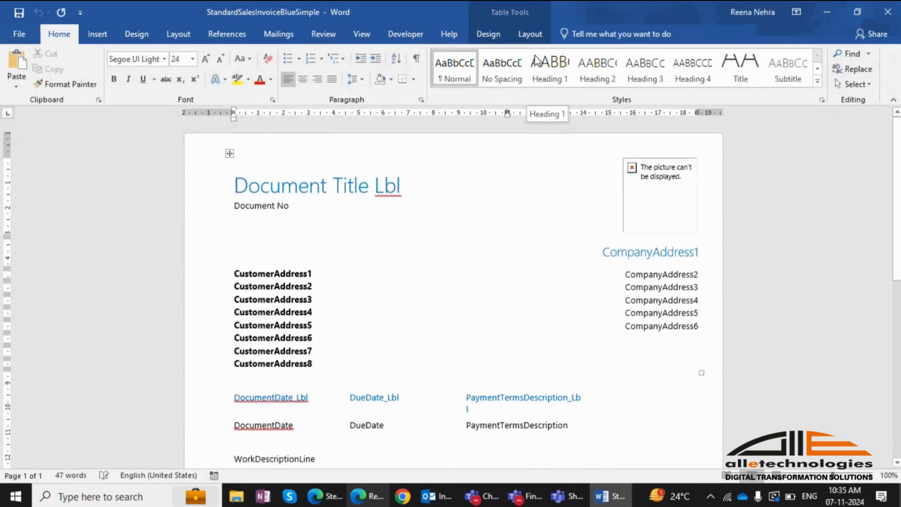
click(406, 34)
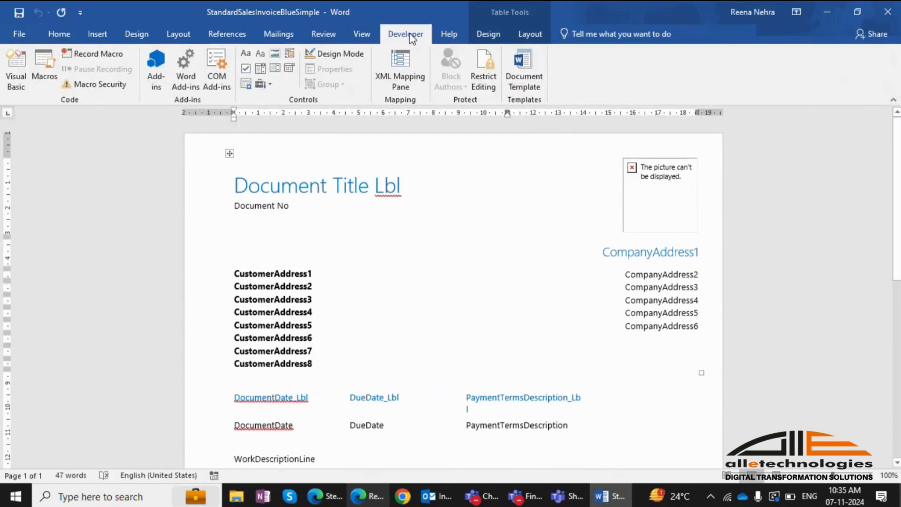
click(400, 63)
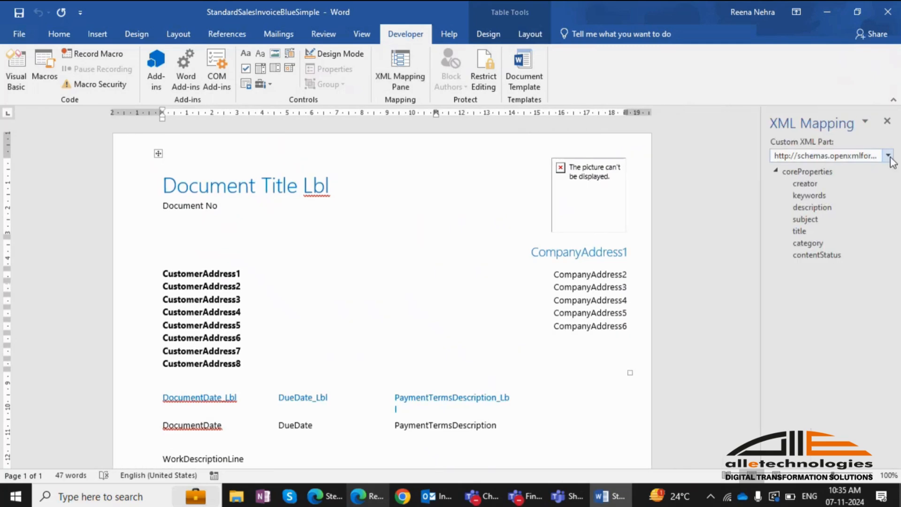
click(887, 155)
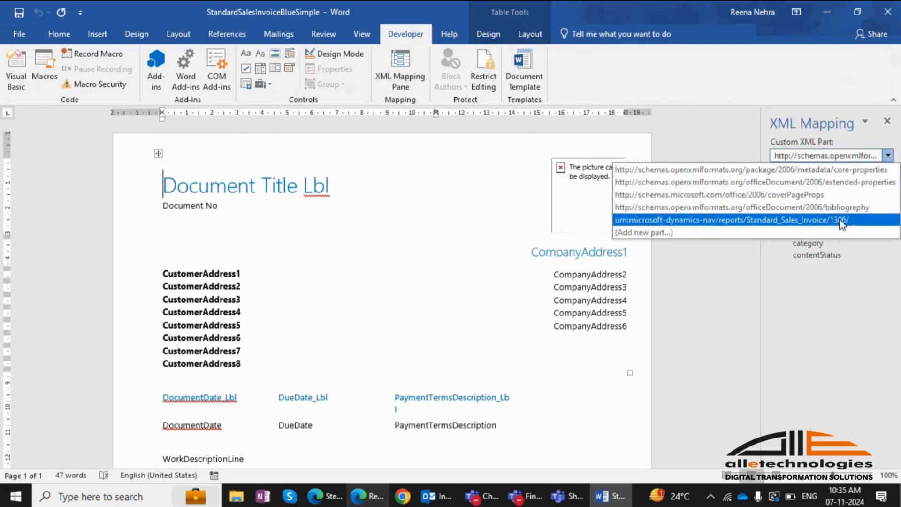
click(730, 219)
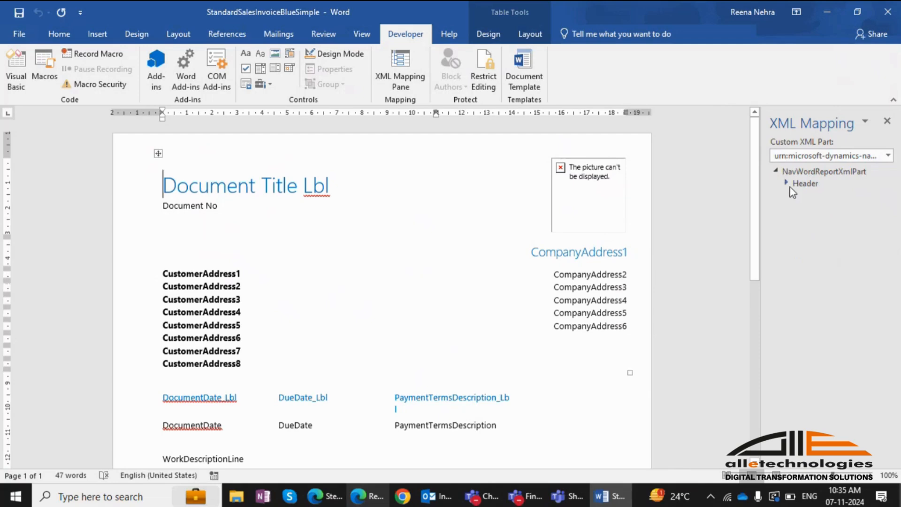
Step: Expand the Header fields and insert OrderNo_Lbl as a plain text content control
click(786, 171)
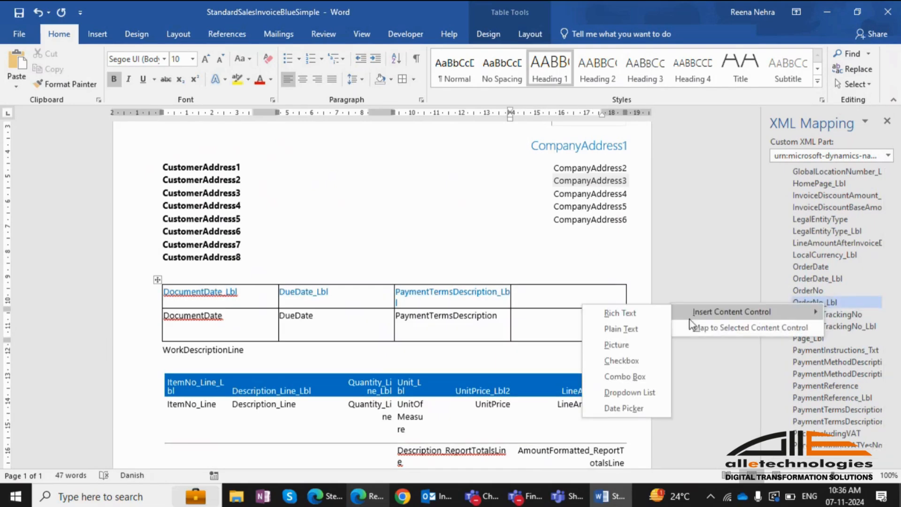
mouse_move(620, 328)
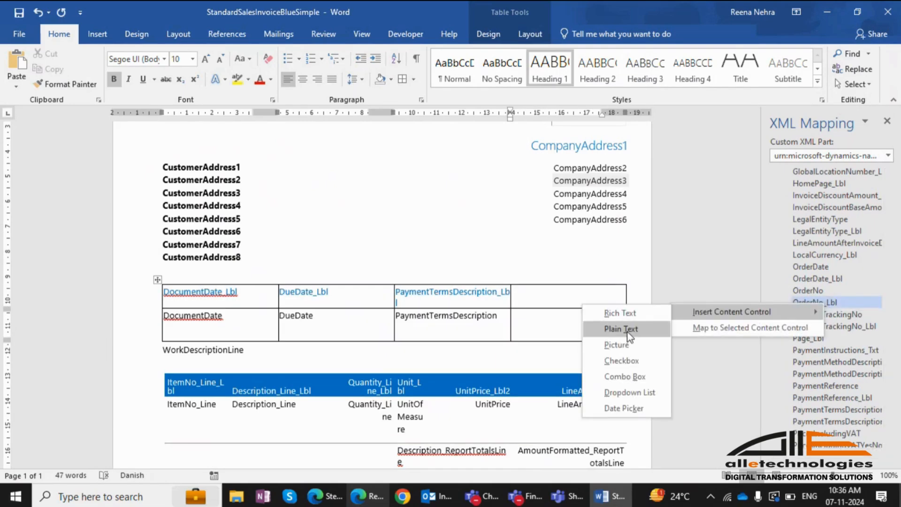
click(621, 328)
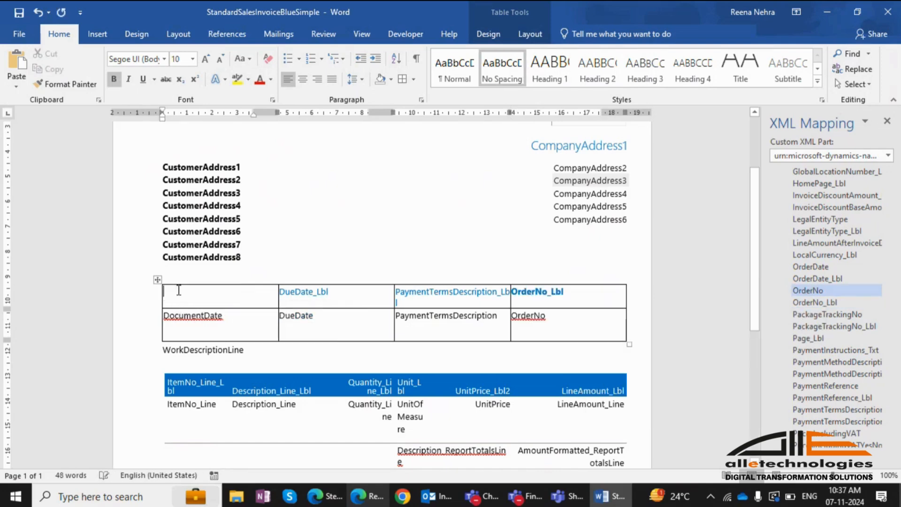
mouse_move(193, 315)
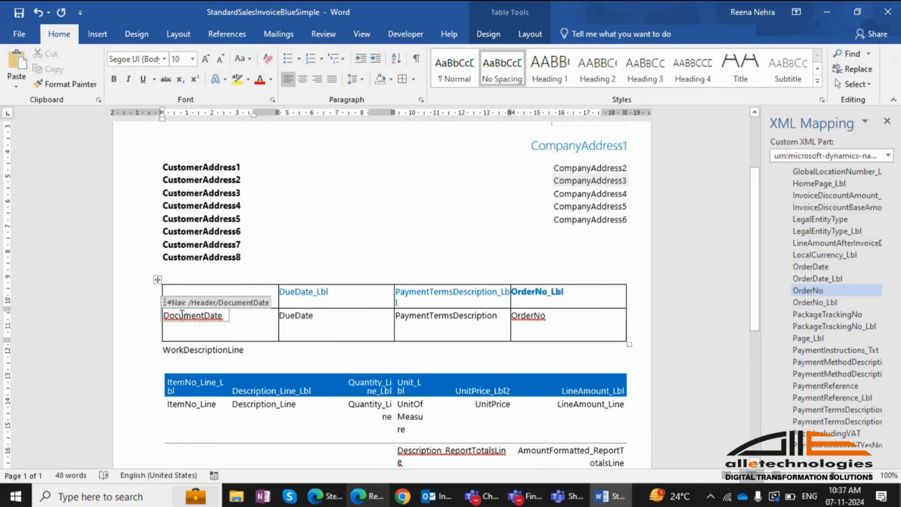
Step: Remove the DocumentDate control and insert OrderDate_Lbl and OrderDate plain text fields in the first column
right_click(192, 315)
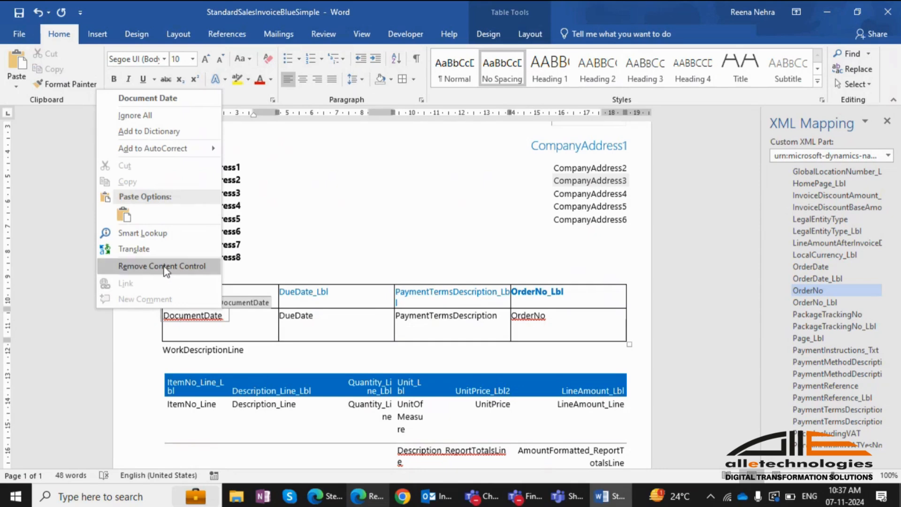
click(162, 266)
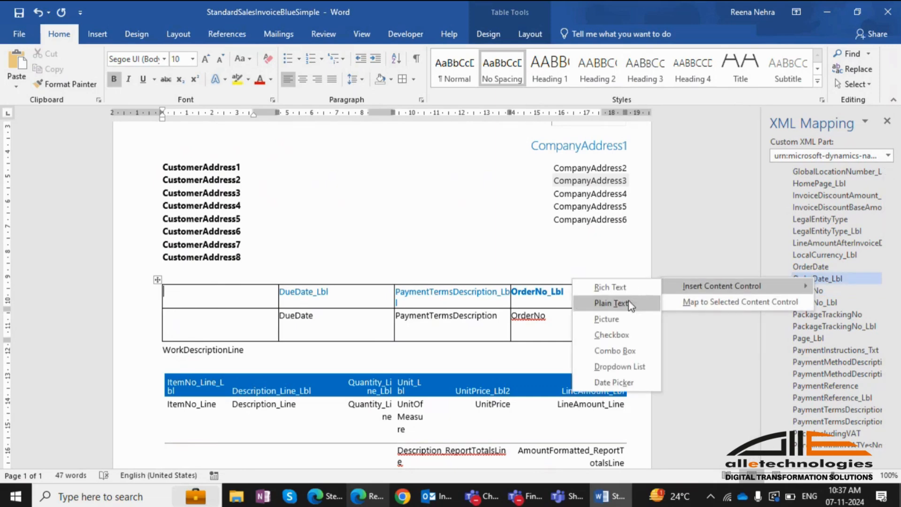
click(611, 303)
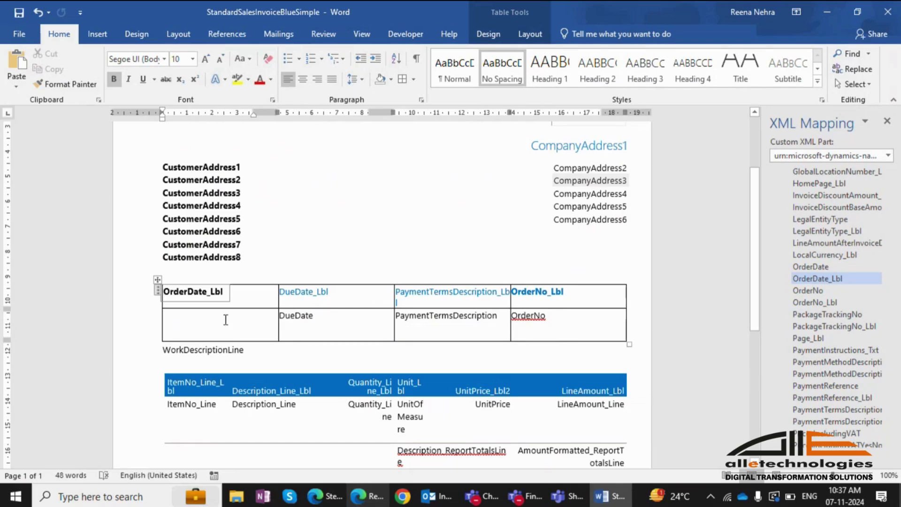
click(810, 265)
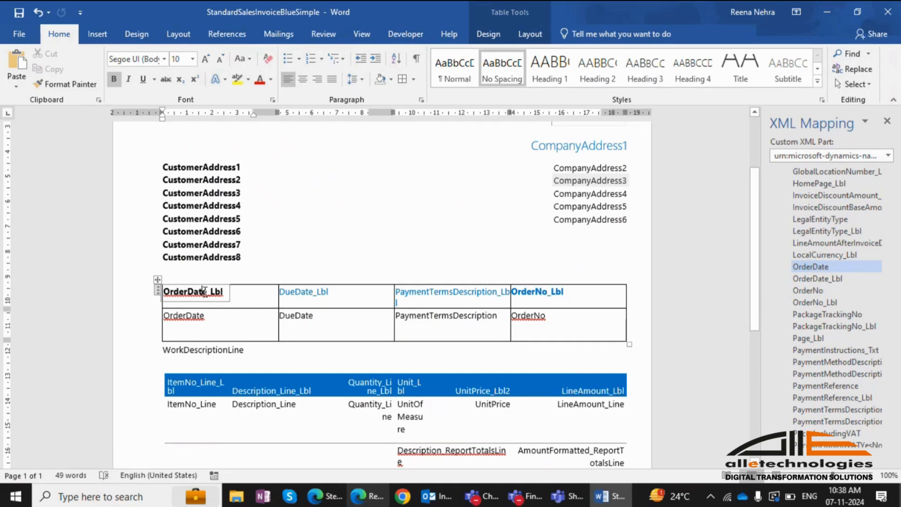
mouse_move(114, 76)
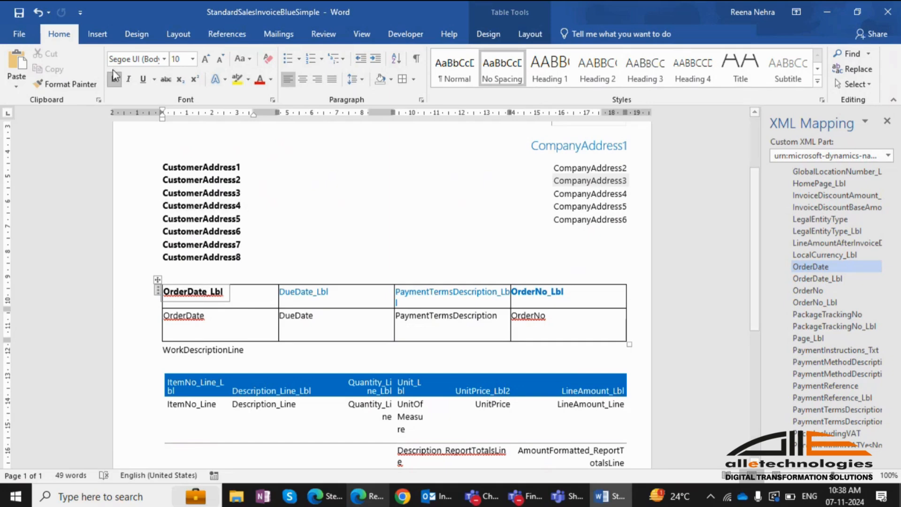
Step: Turn off bold and colour the OrderDate_Lbl heading blue
click(115, 79)
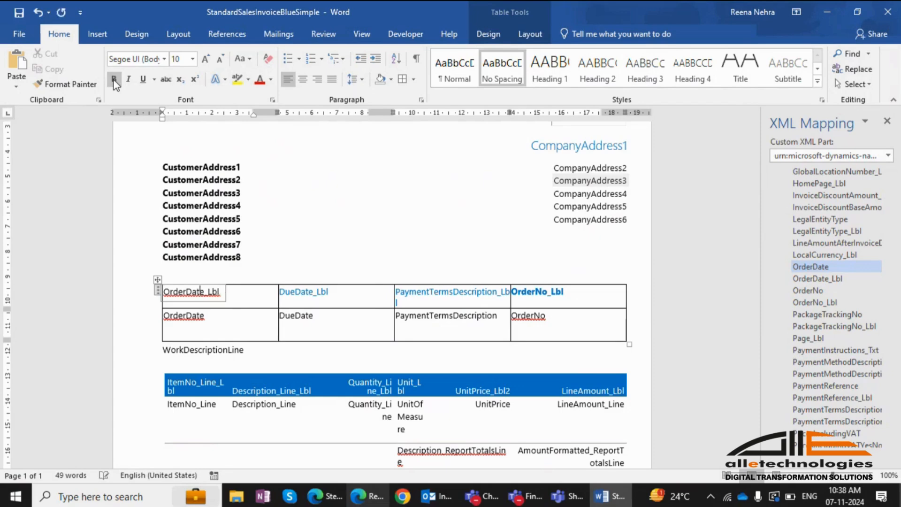
click(269, 79)
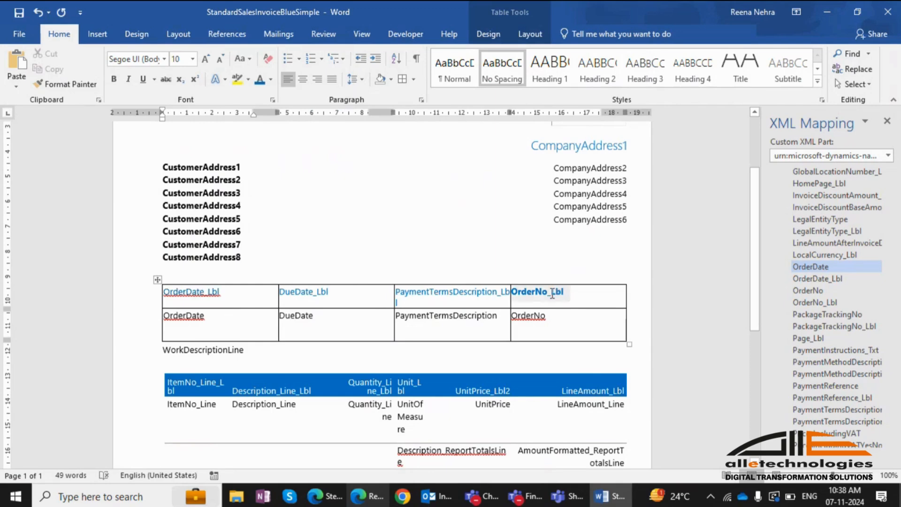
Step: Add a new empty row below the totals row of the line table
scroll(down, 3)
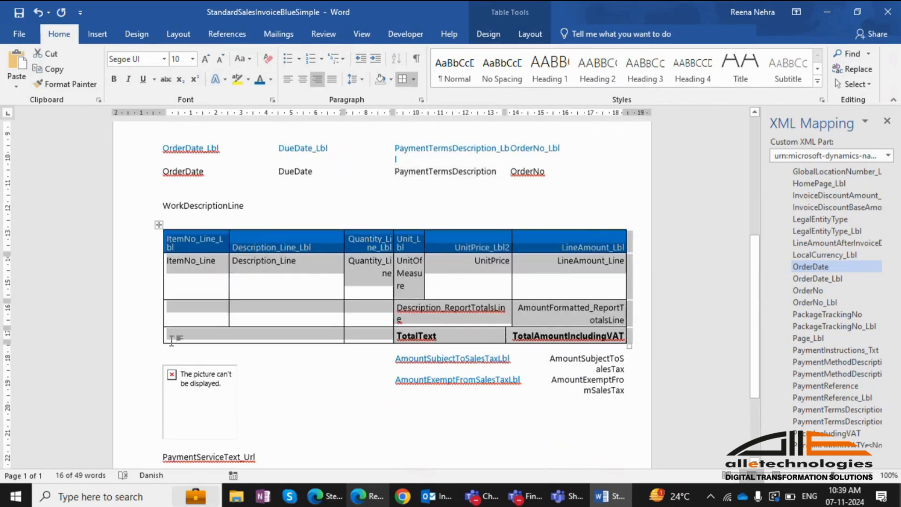
click(170, 336)
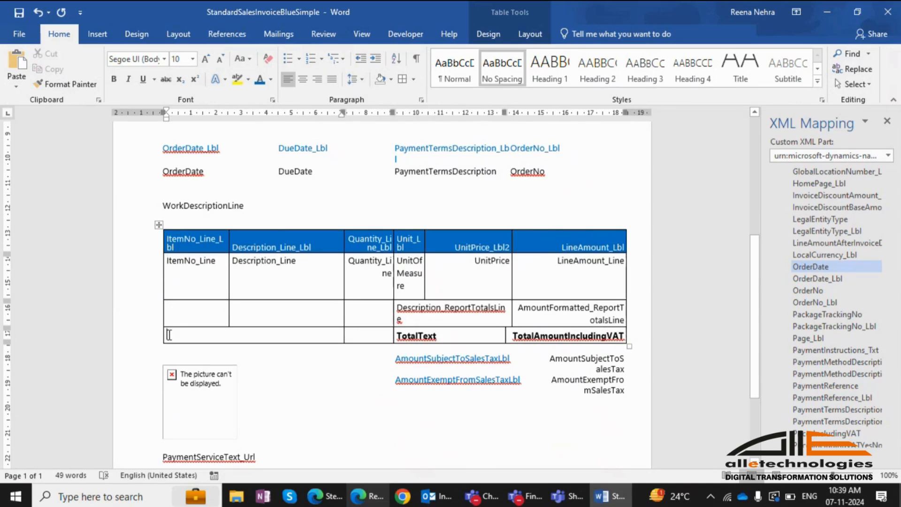
click(547, 336)
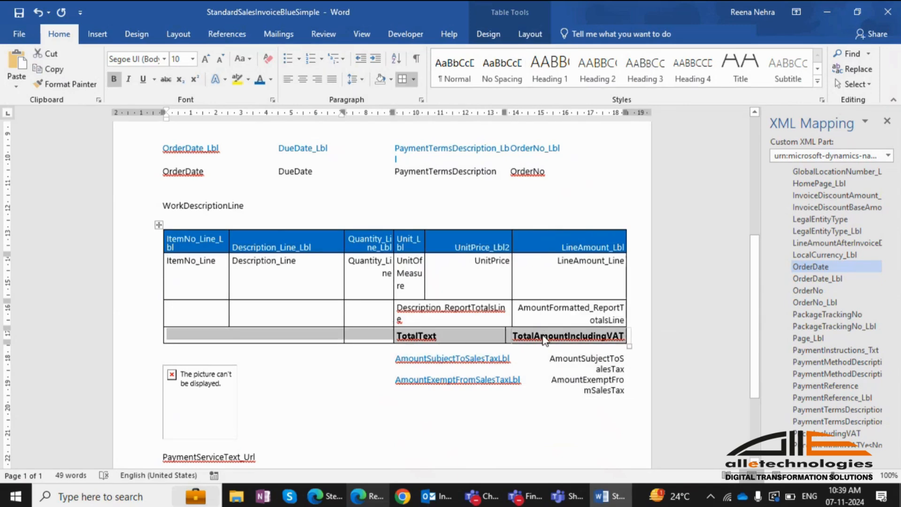
right_click(544, 338)
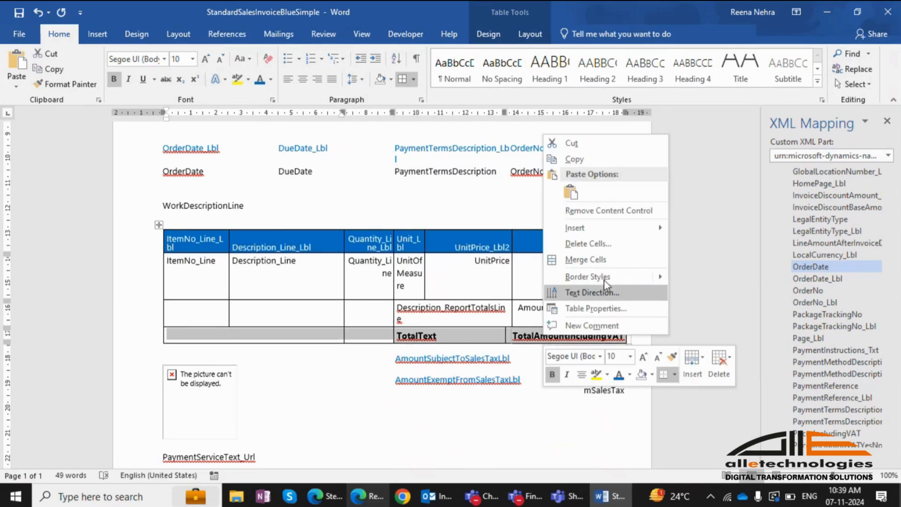
click(575, 227)
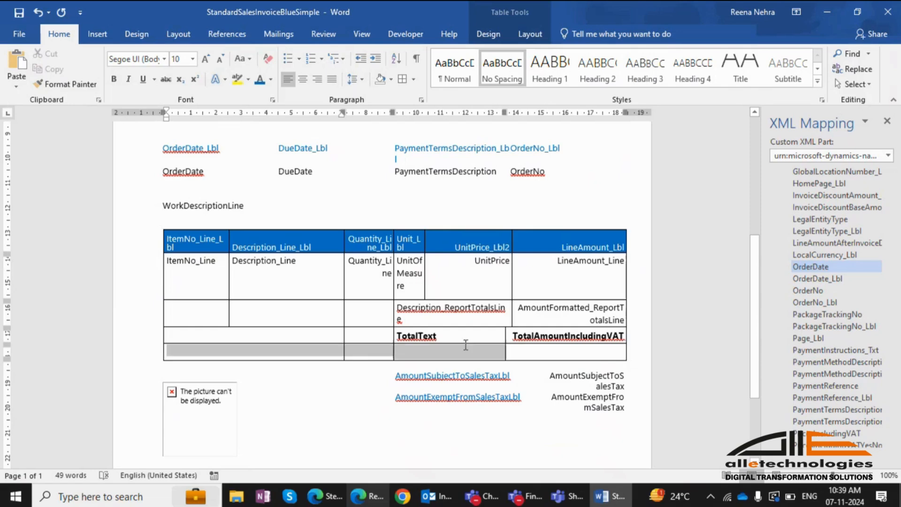
click(566, 350)
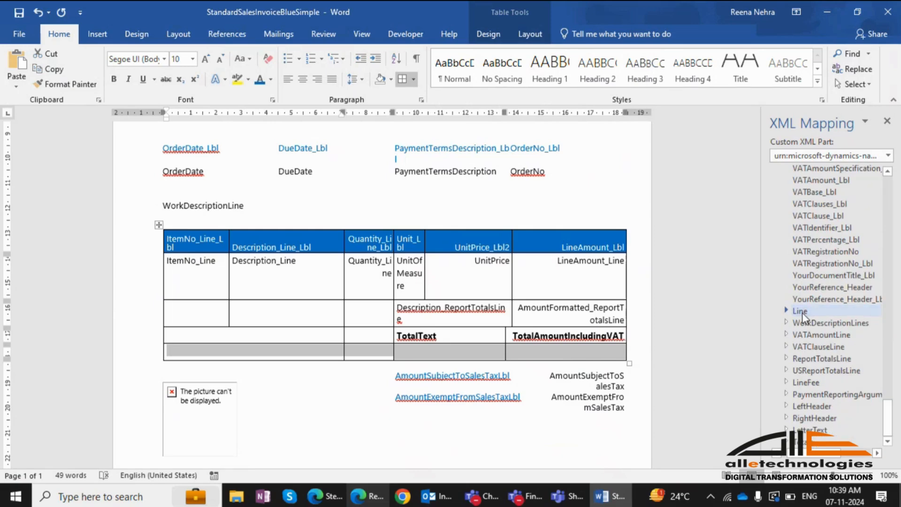
Step: Map the table row to the Line node as a Repeating content control
right_click(799, 311)
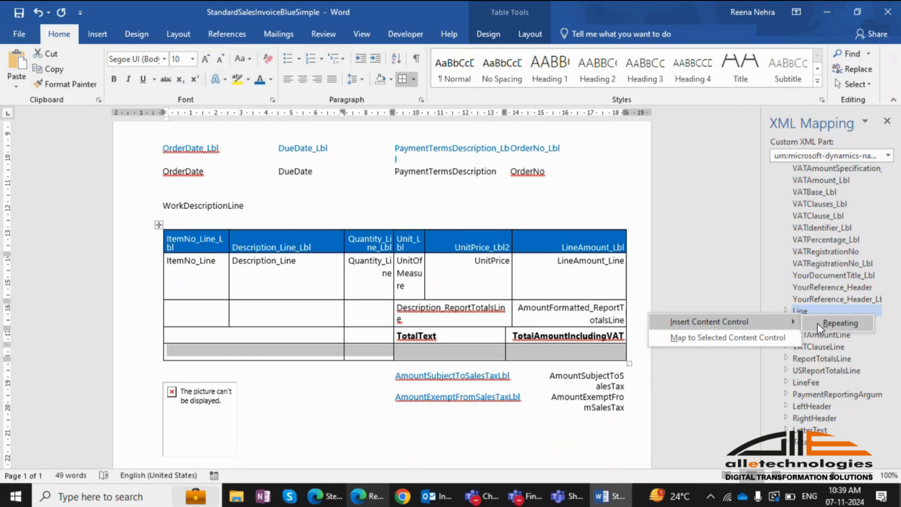
click(839, 322)
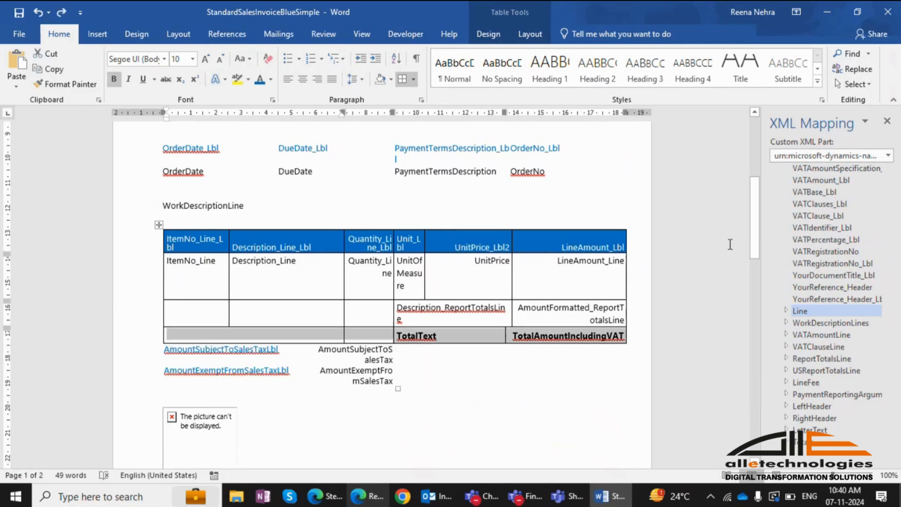
scroll(up, 3)
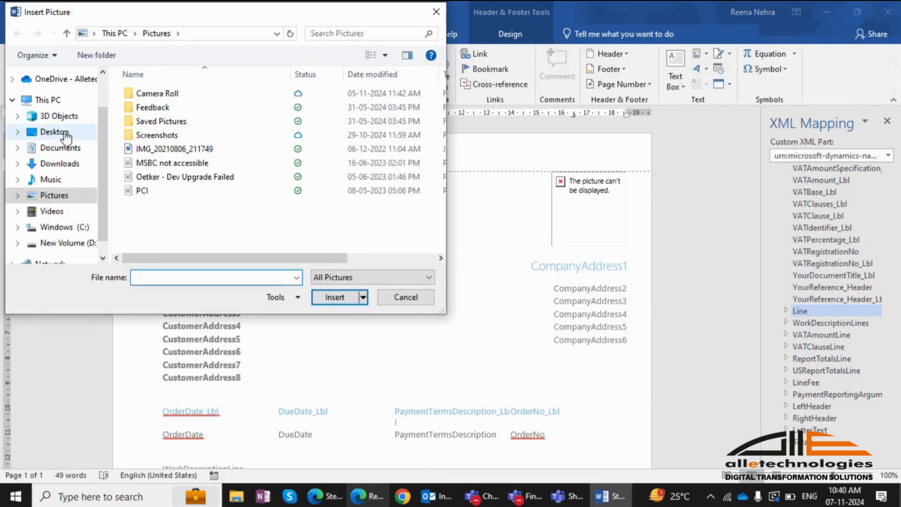
Step: Insert the TRANSLOGO image from the Desktop into the invoice header
click(55, 131)
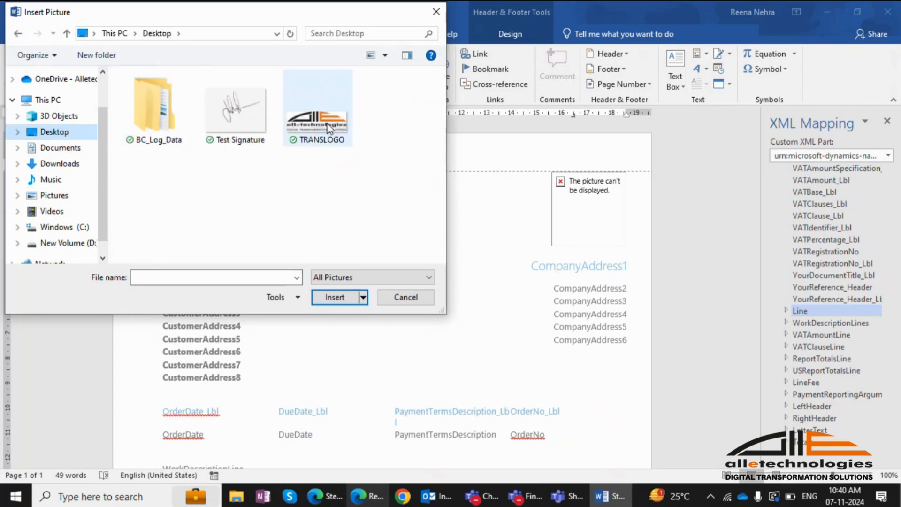
click(317, 108)
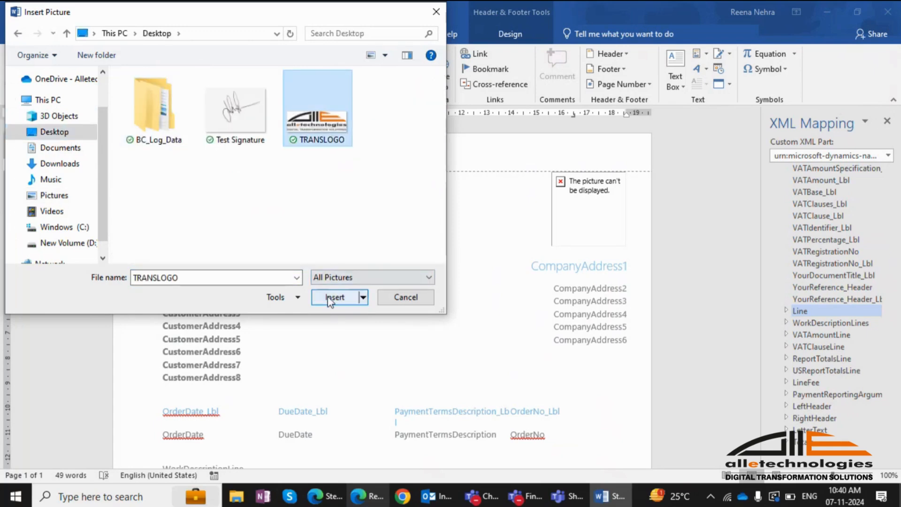
click(334, 297)
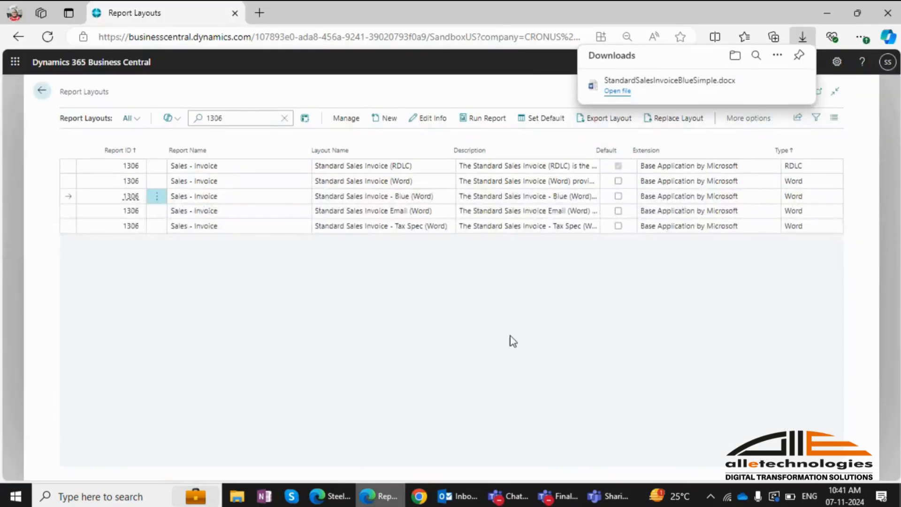
Step: Create a new layout for report 1306 named Custom Sales Invoice with format Word
click(446, 327)
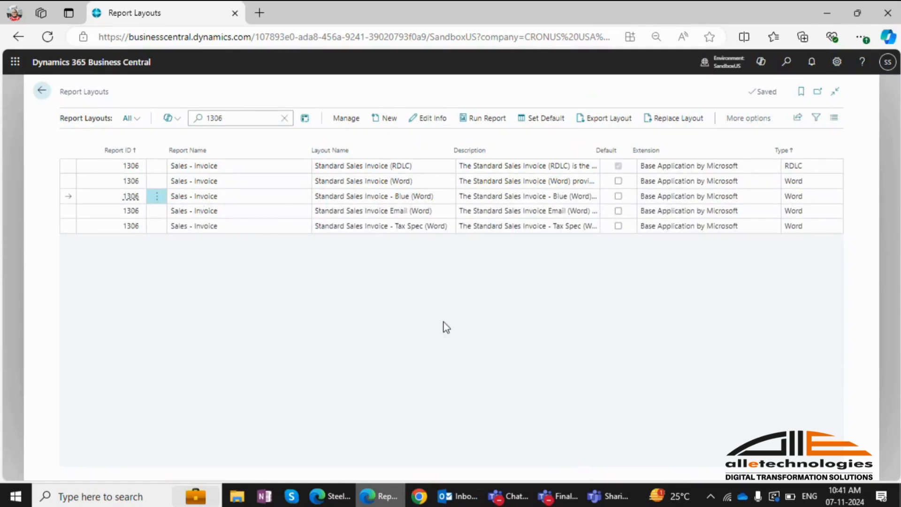
click(388, 118)
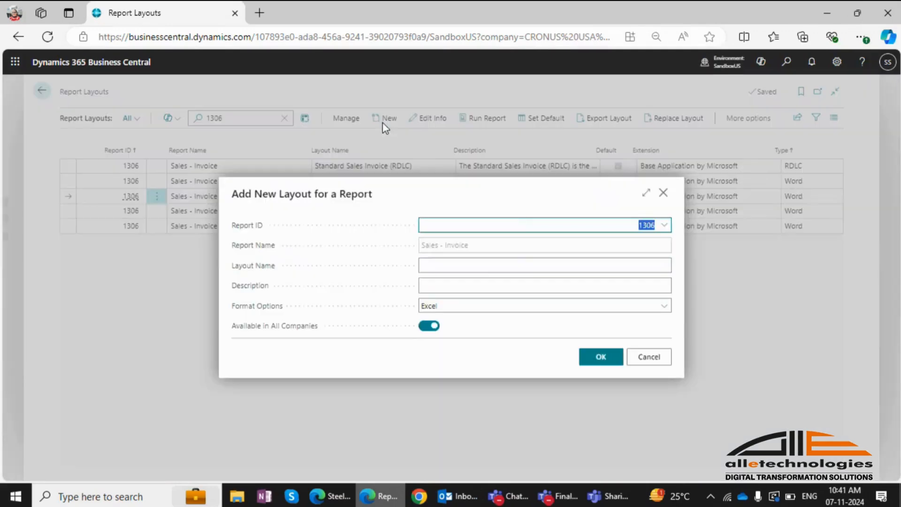
click(544, 265)
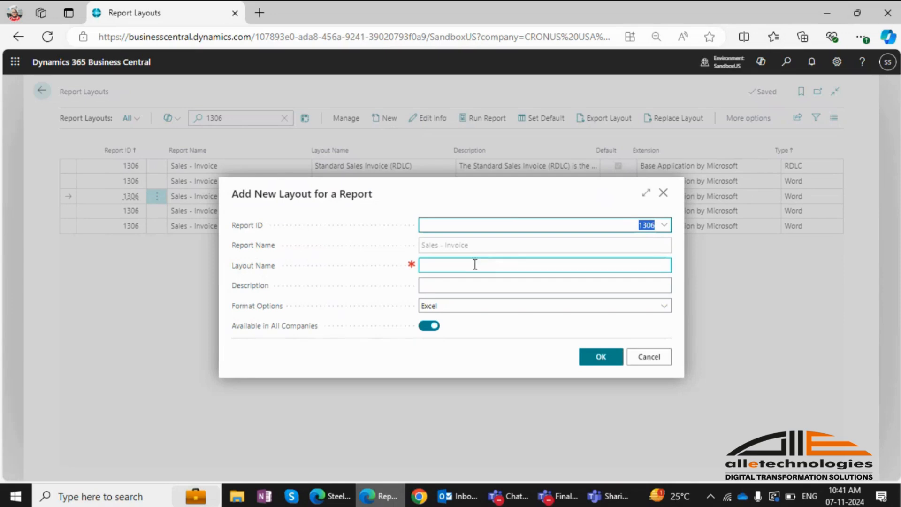
click(543, 265)
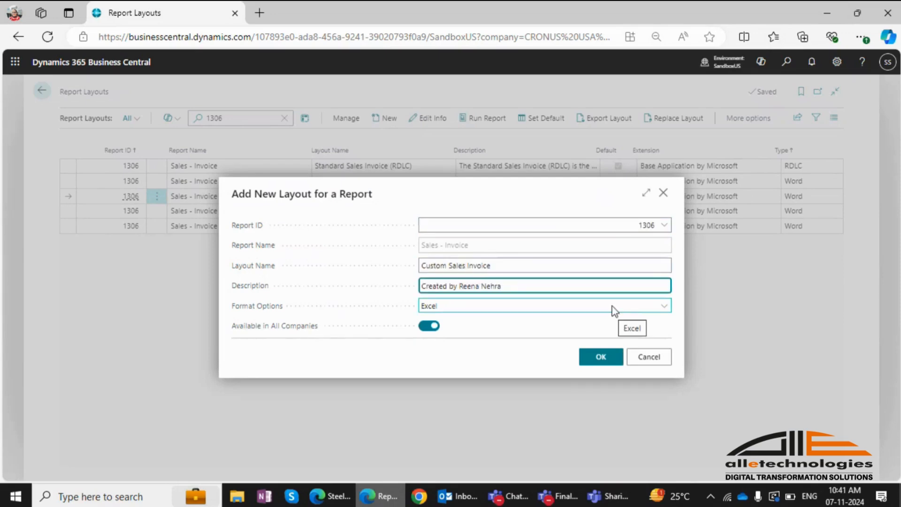
click(662, 305)
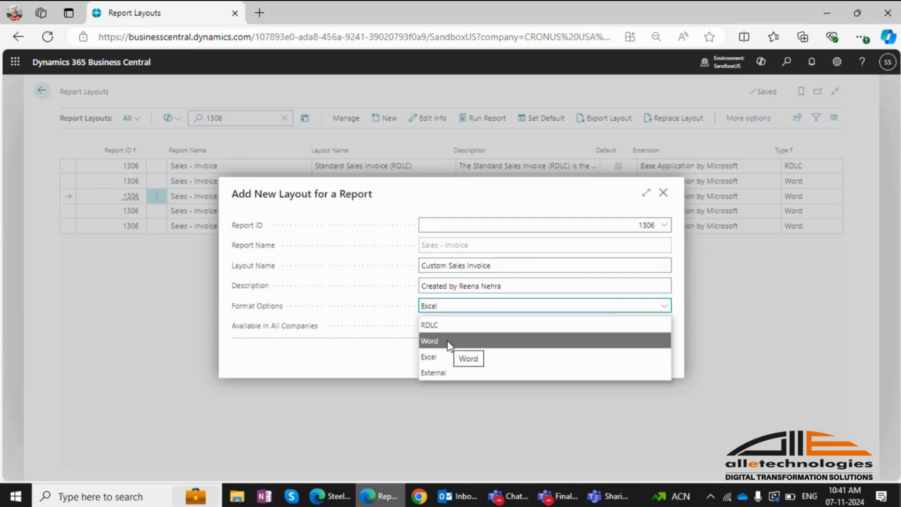
click(429, 339)
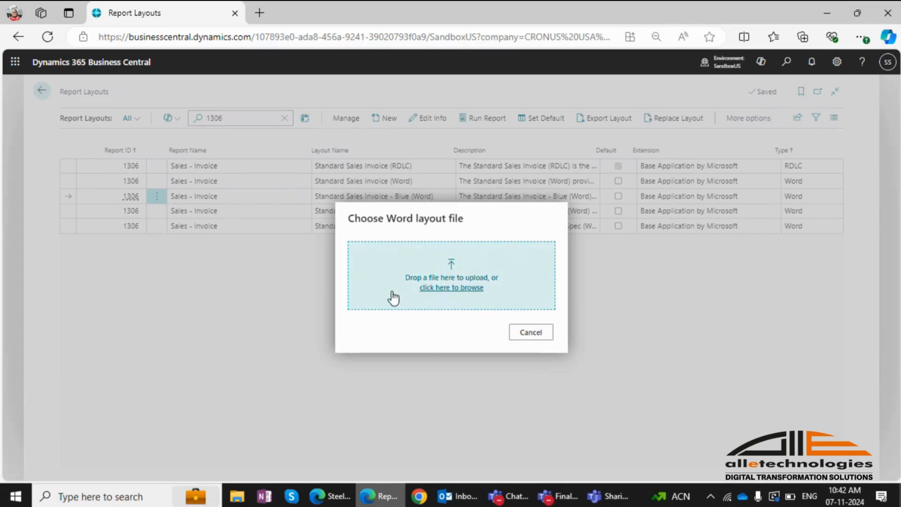
Step: Upload the StandardSalesInvoiceBlueSimple file from Downloads as the layout
click(452, 287)
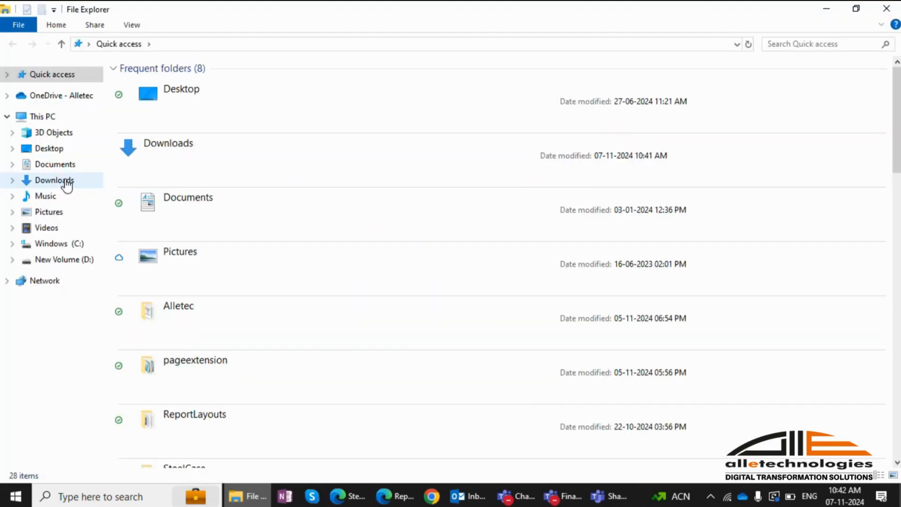
double_click(54, 180)
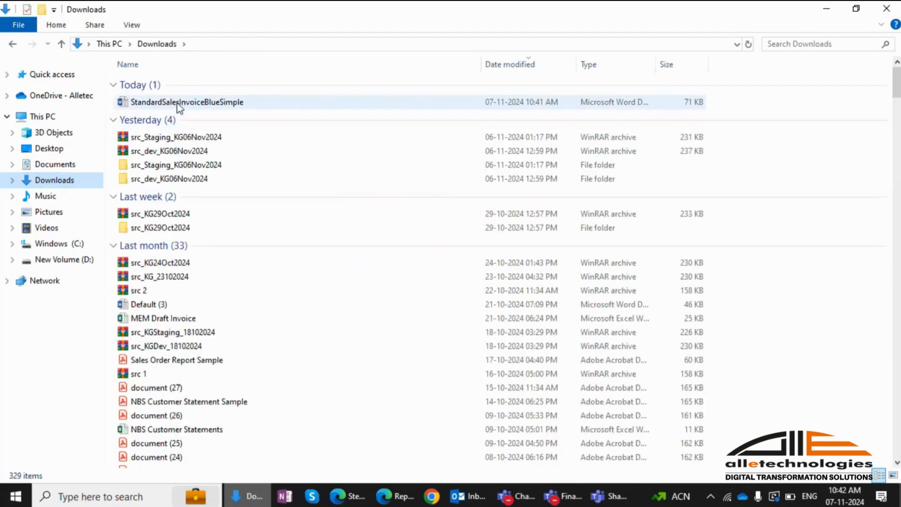
click(395, 496)
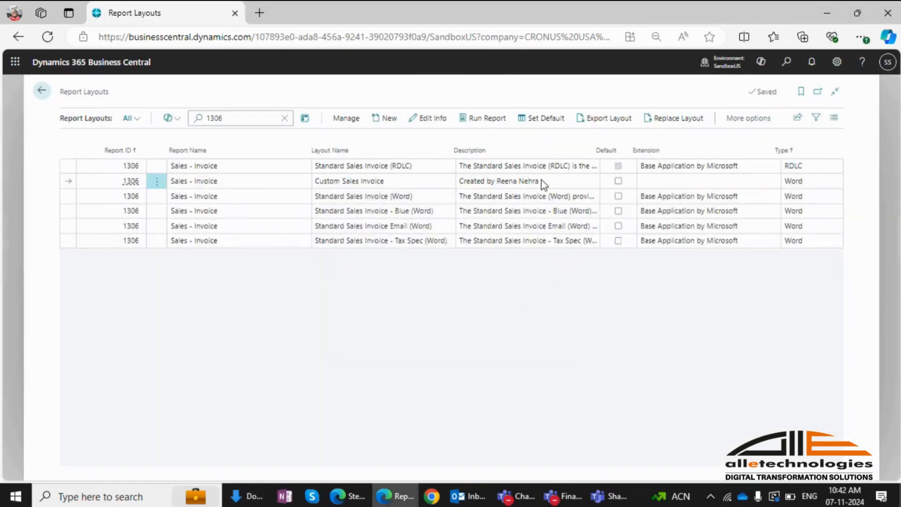
mouse_move(544, 183)
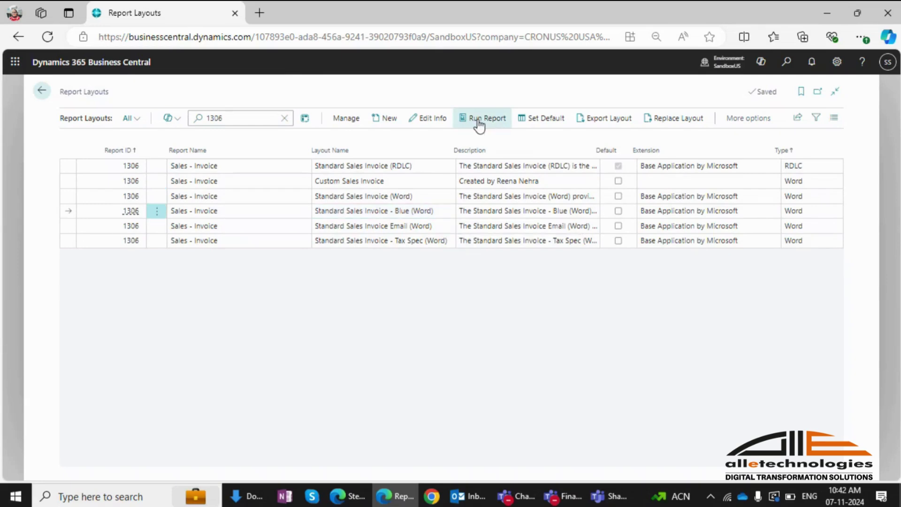
click(485, 118)
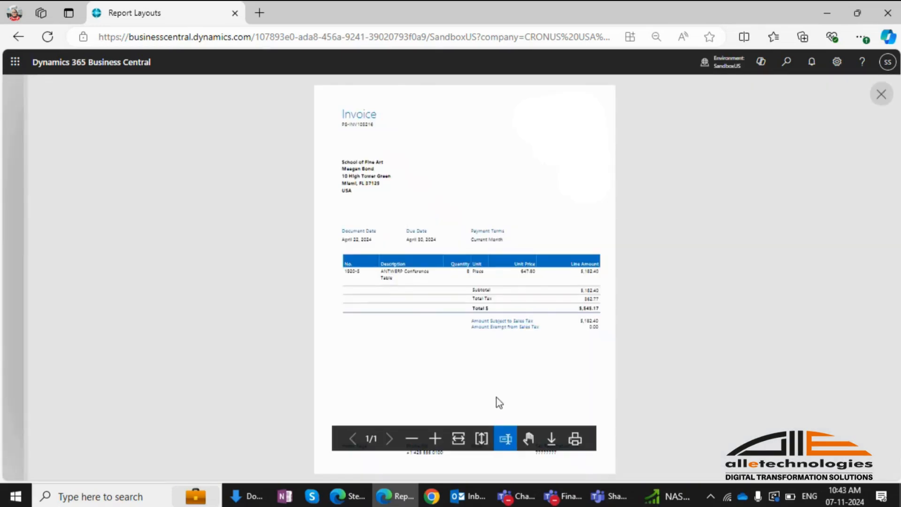
click(881, 94)
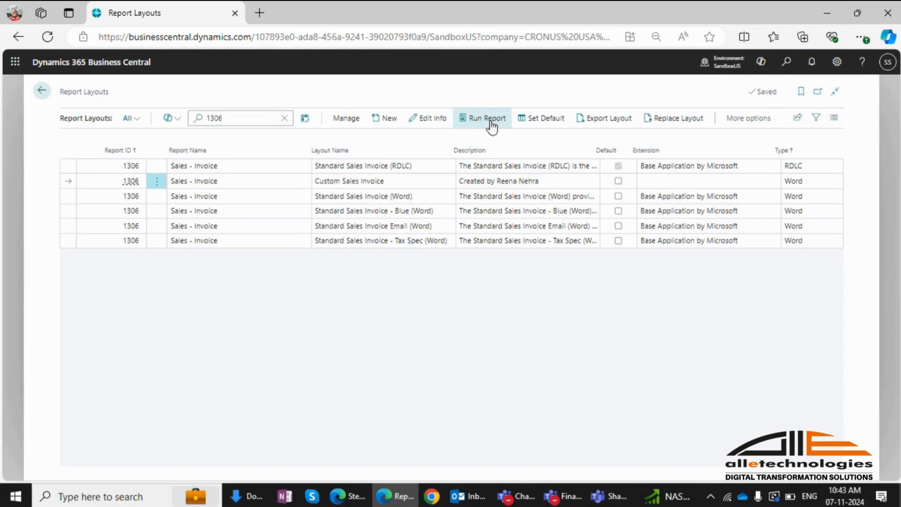
Step: Run the report for posted invoice PS-INV103216 and preview it with the Custom Sales Invoice layout
click(486, 118)
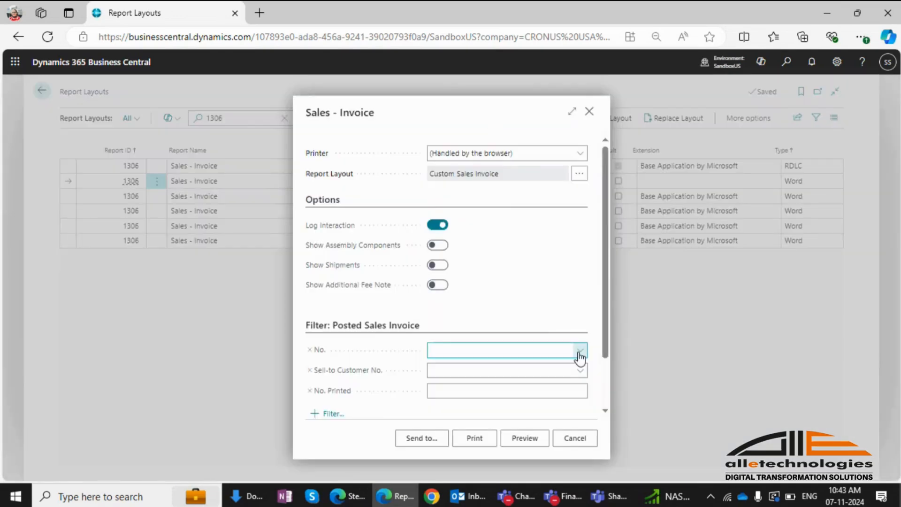
click(579, 349)
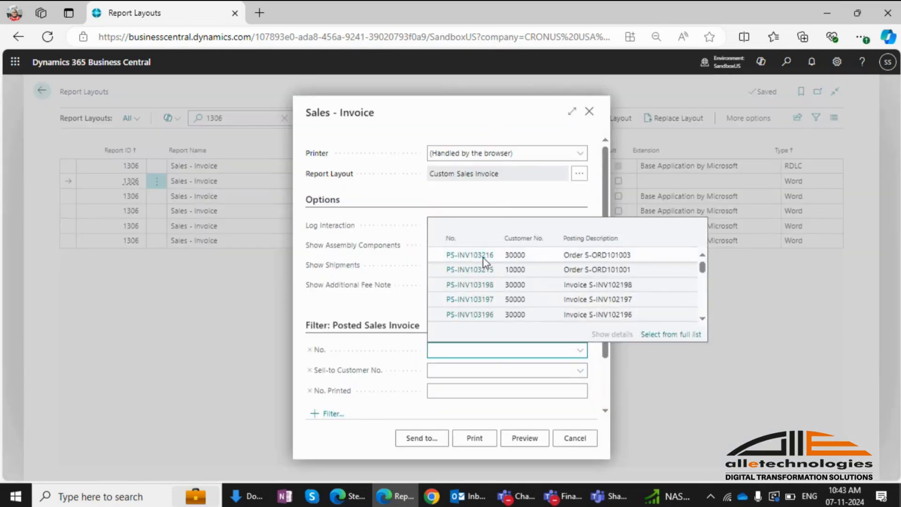
click(469, 255)
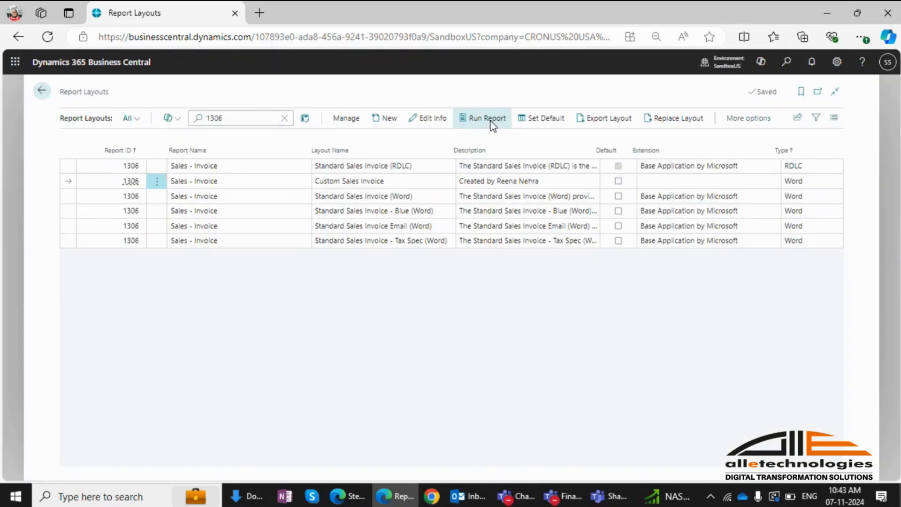
click(487, 118)
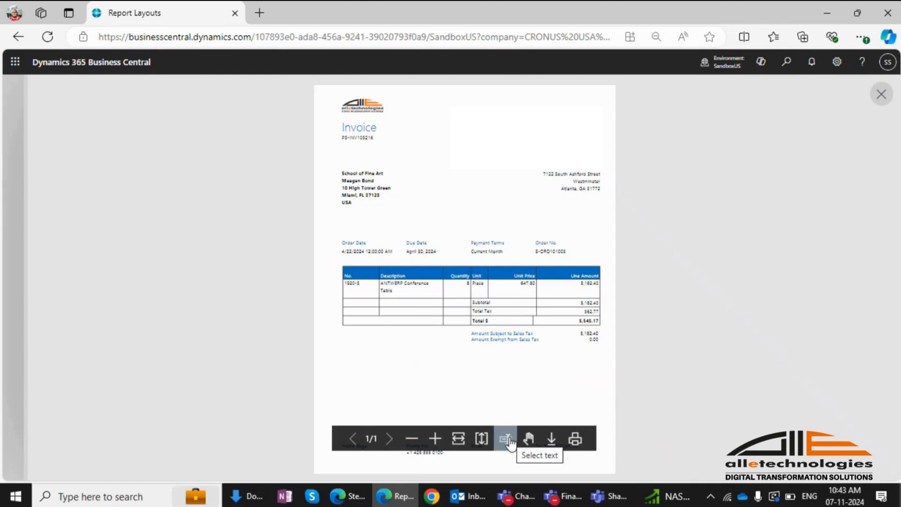
click(505, 438)
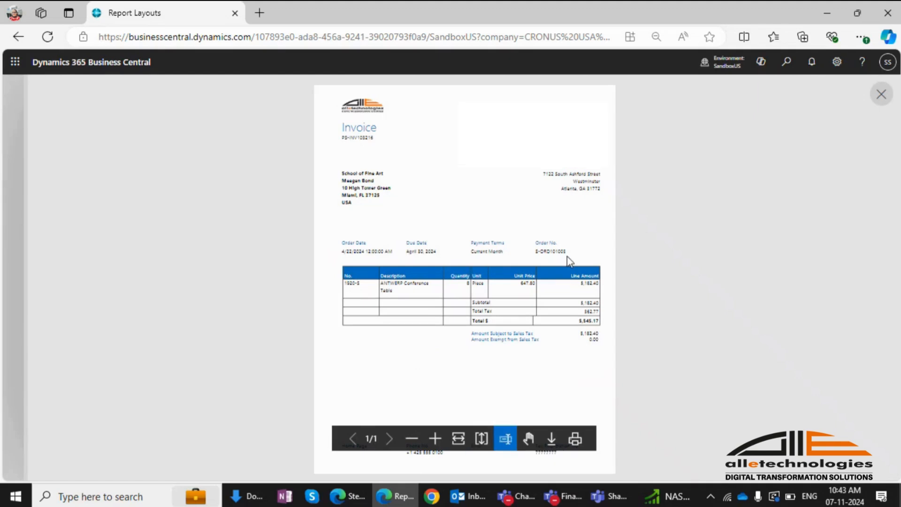
mouse_move(384, 150)
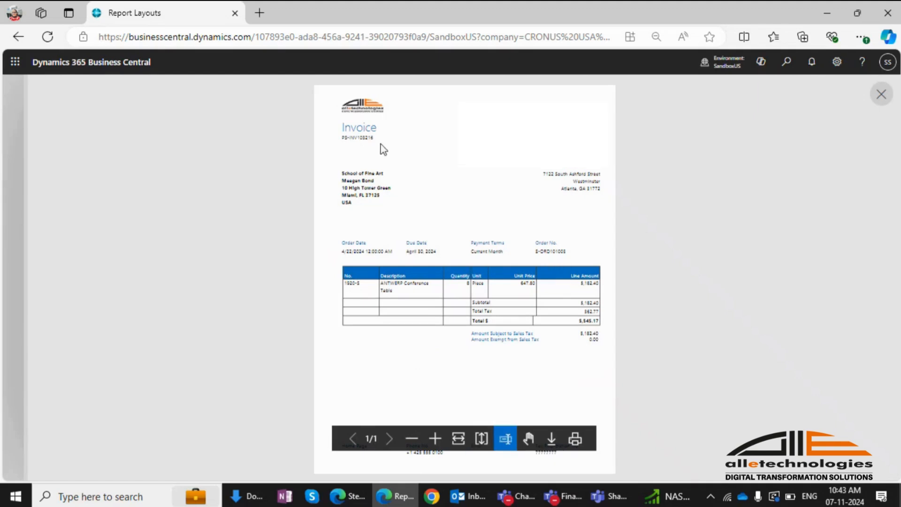
mouse_move(341, 114)
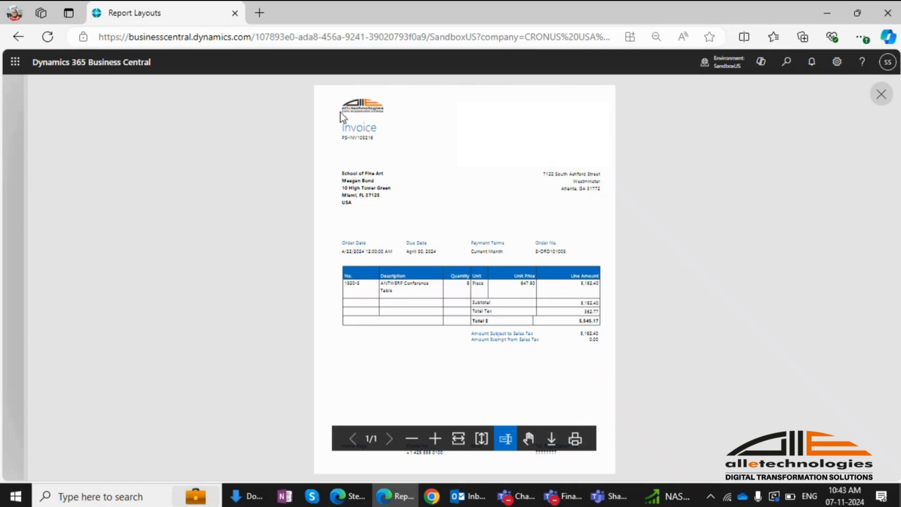
mouse_move(360, 118)
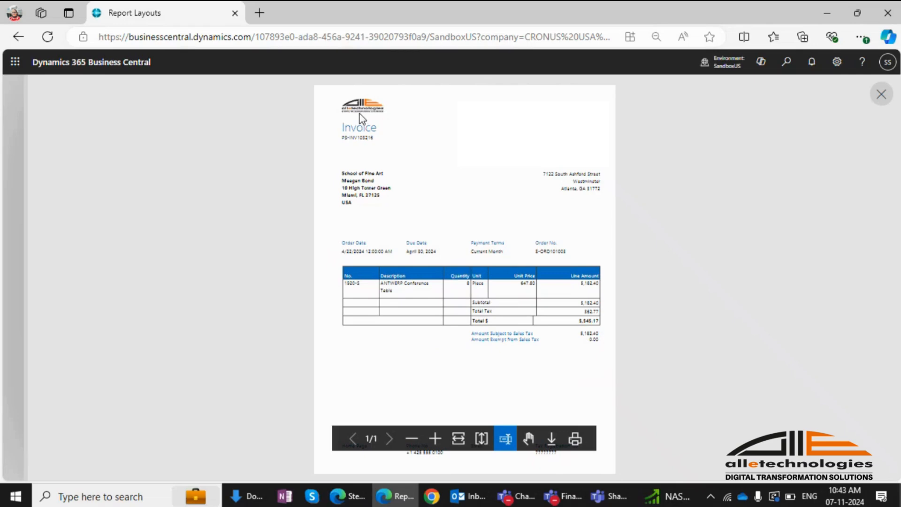
mouse_move(404, 119)
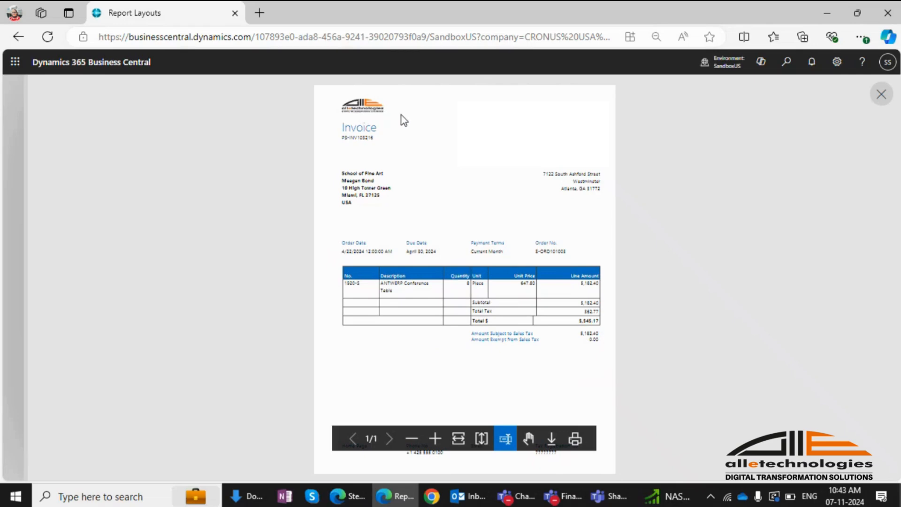